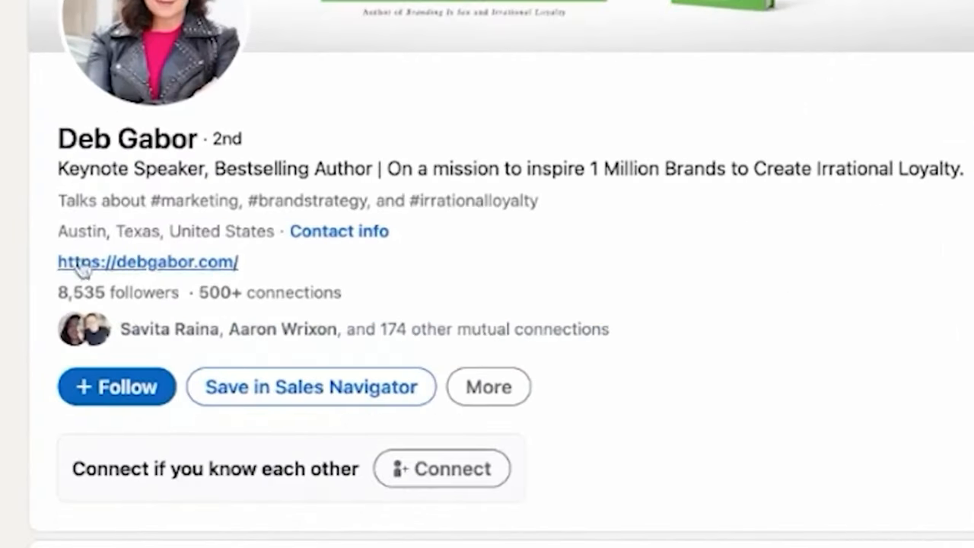
{"action": "mouse_move", "coordinate": [140, 500]}
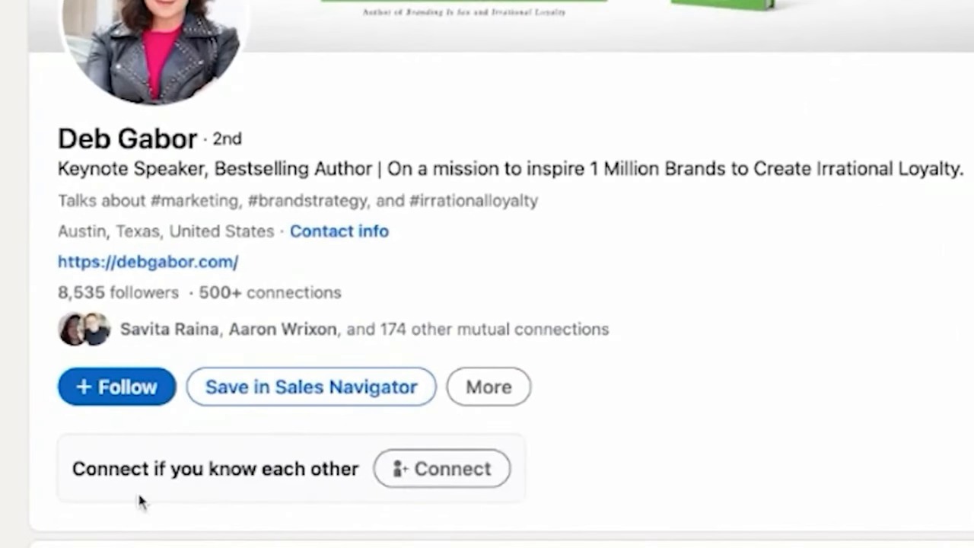
{"action": "mouse_move", "coordinate": [185, 433]}
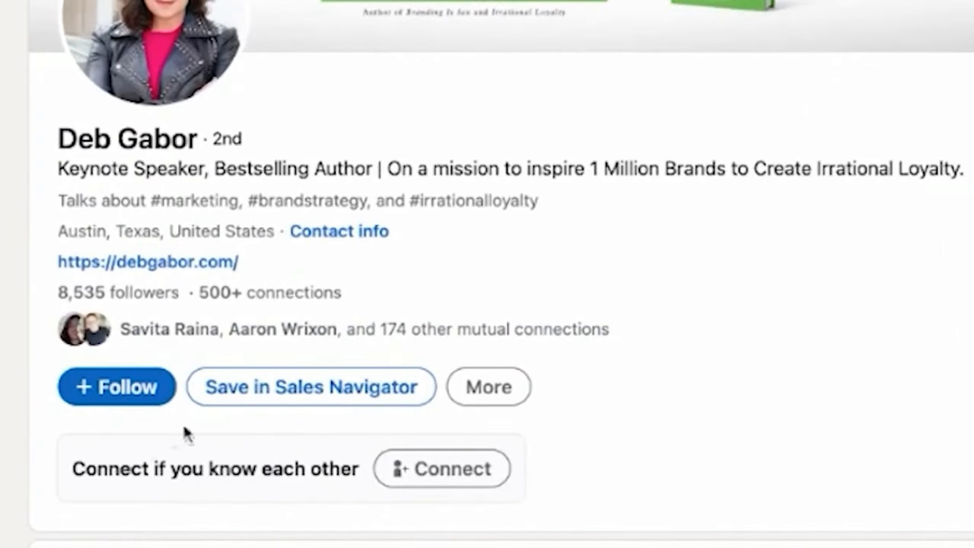
{"action": "mouse_move", "coordinate": [566, 401]}
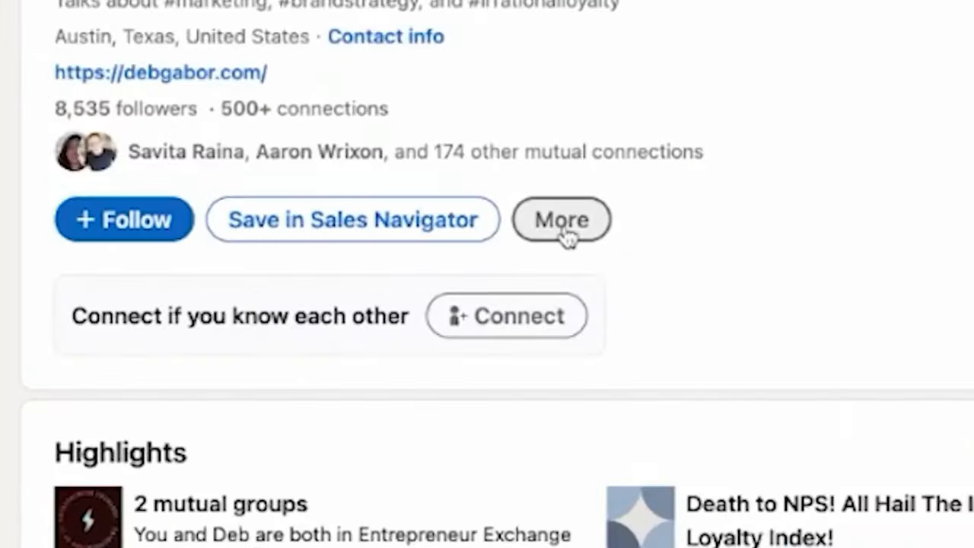
{"action": "left_click", "coordinate": [560, 219]}
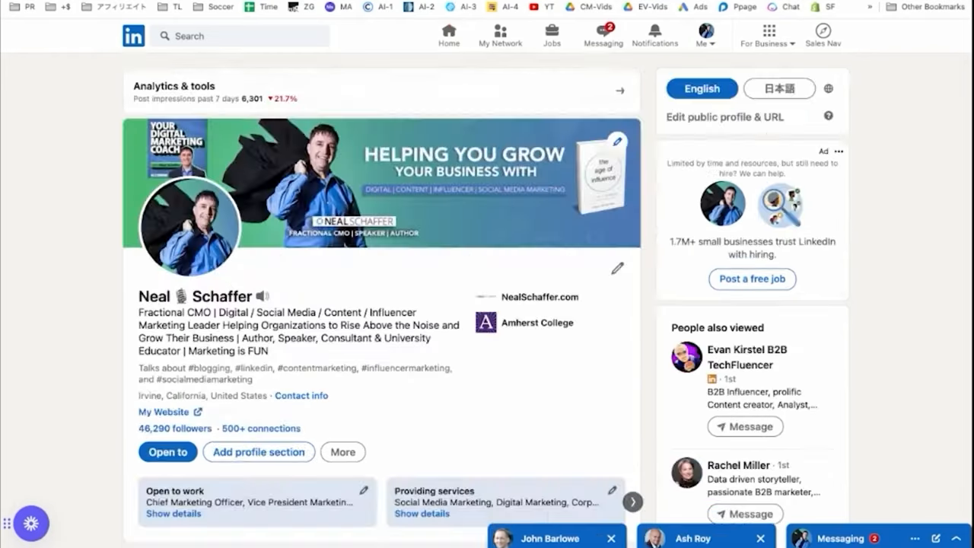
{"action": "scroll", "scroll_direction": "down", "scroll_amount": 3}
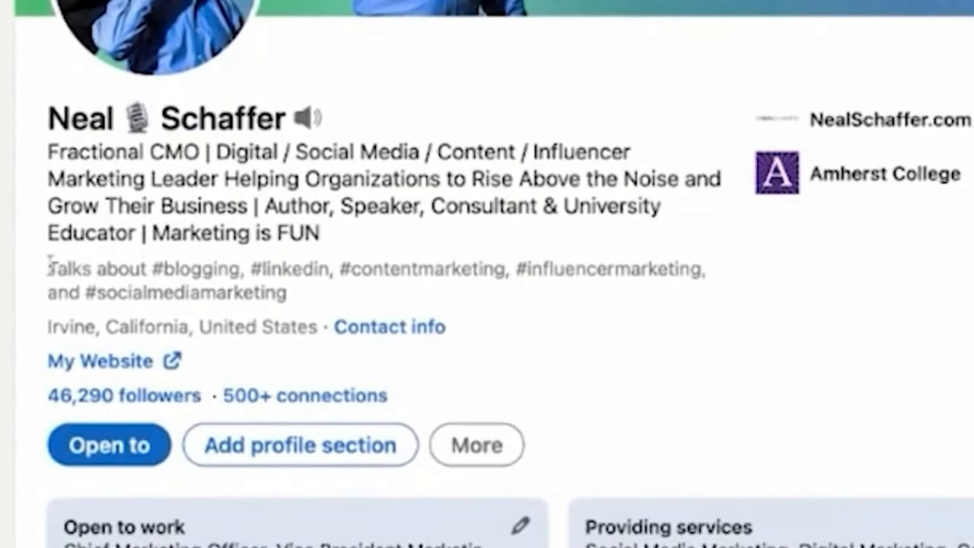
{"action": "mouse_move", "coordinate": [316, 292]}
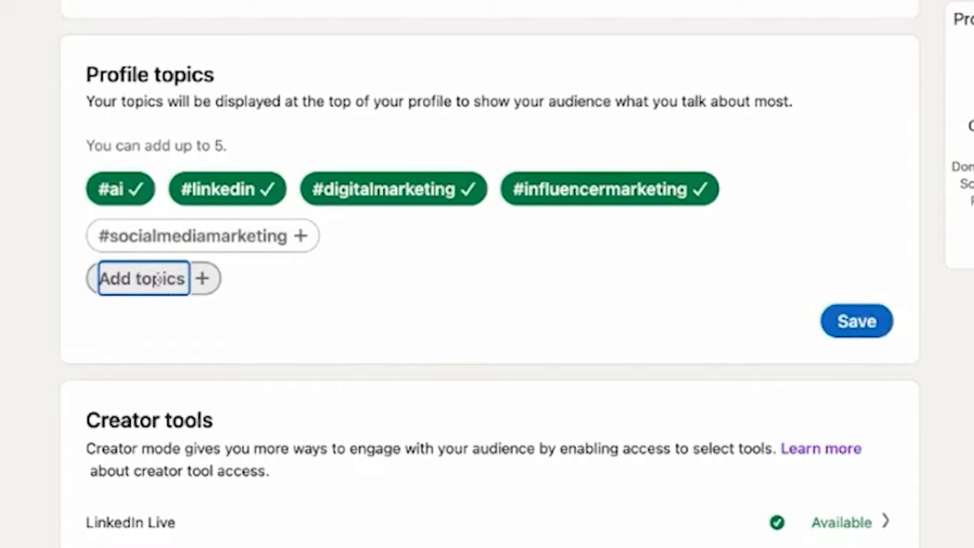
Step: Filter the topic picker with 'so' to choose #socialmediamarketing as the fifth topic
{"action": "type", "text": "s"}
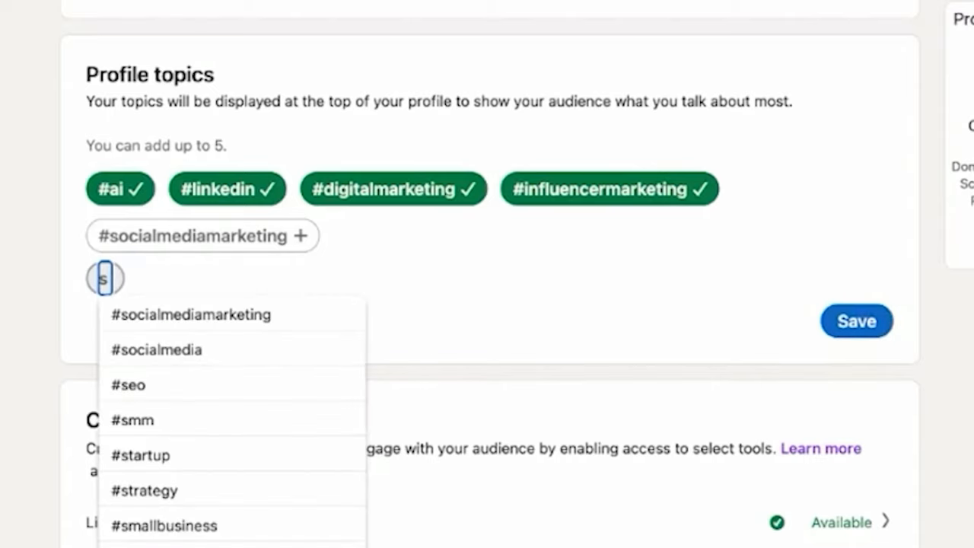
{"action": "type", "text": "o"}
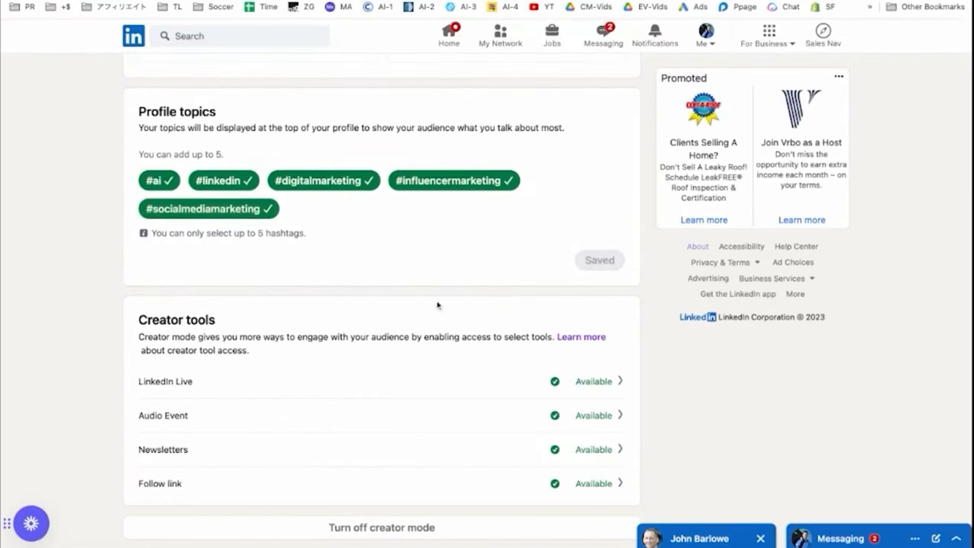
{"action": "mouse_move", "coordinate": [453, 197]}
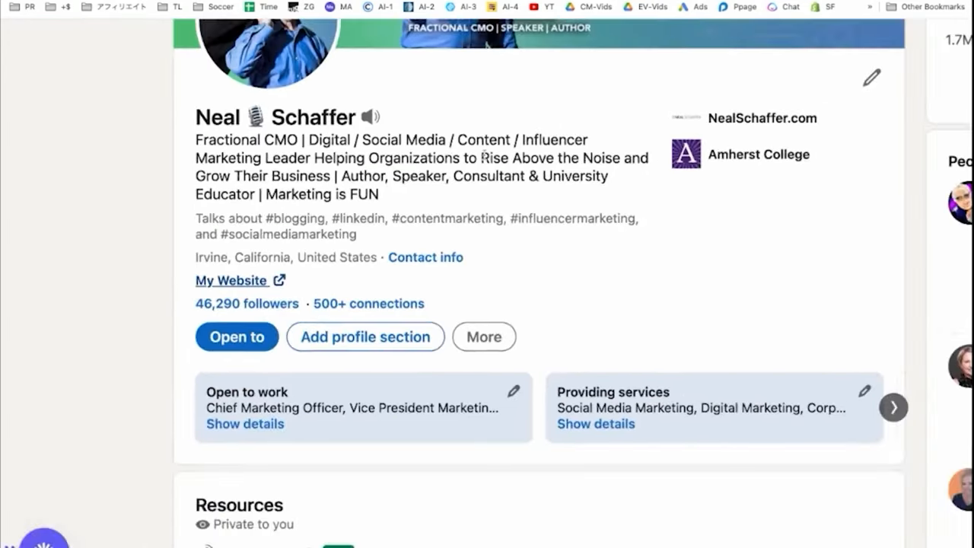
{"action": "left_click", "coordinate": [871, 76]}
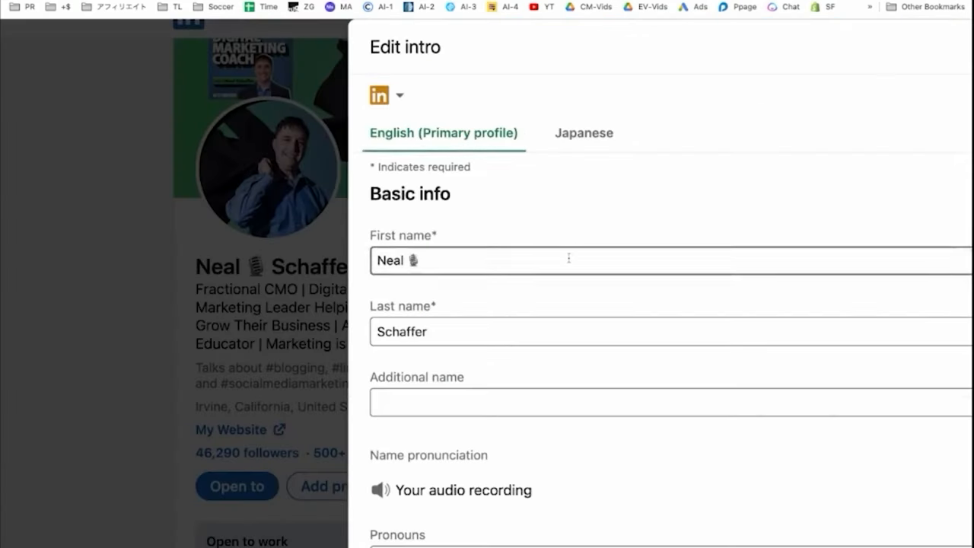
{"action": "scroll", "scroll_direction": "down", "scroll_amount": 3}
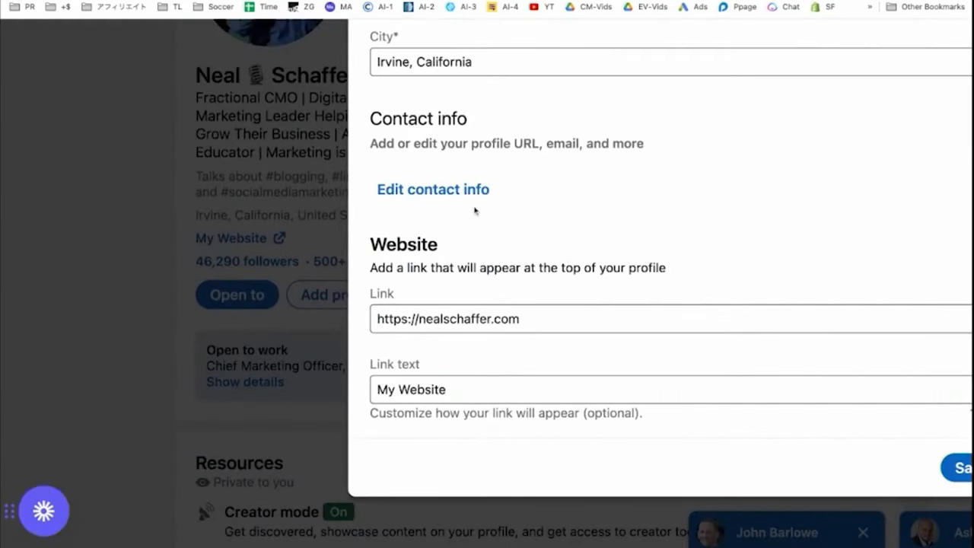
{"action": "mouse_move", "coordinate": [459, 235]}
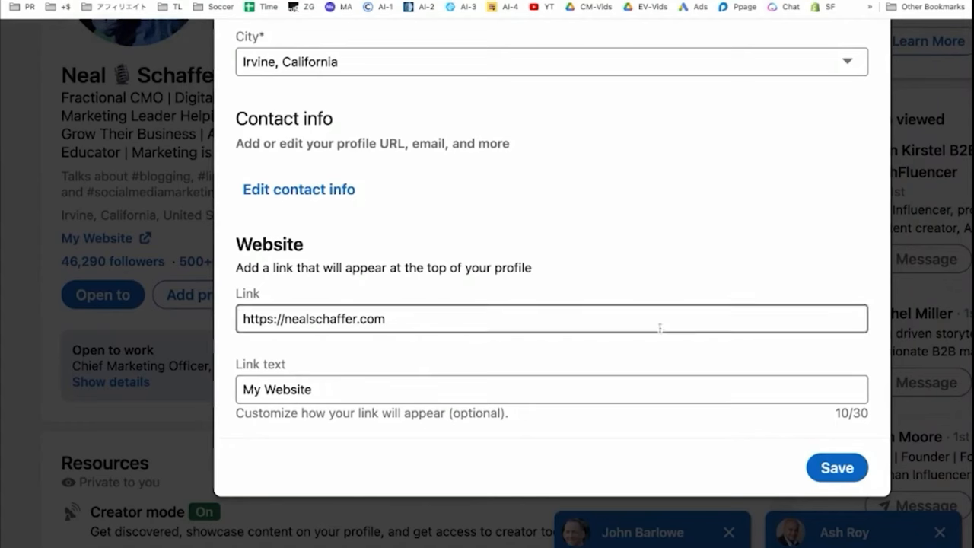
{"action": "left_click", "coordinate": [837, 468]}
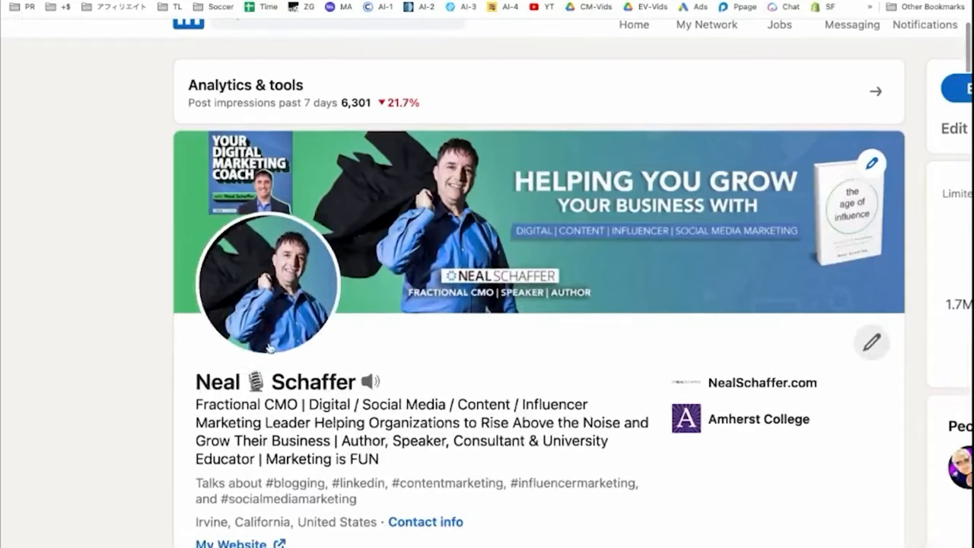
{"action": "scroll", "scroll_direction": "down", "scroll_amount": 3}
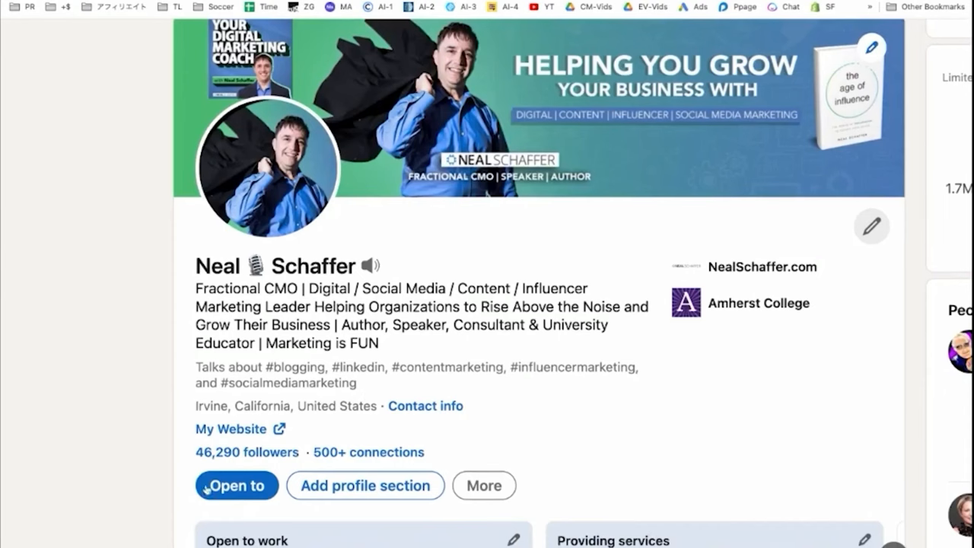
{"action": "mouse_move", "coordinate": [326, 532]}
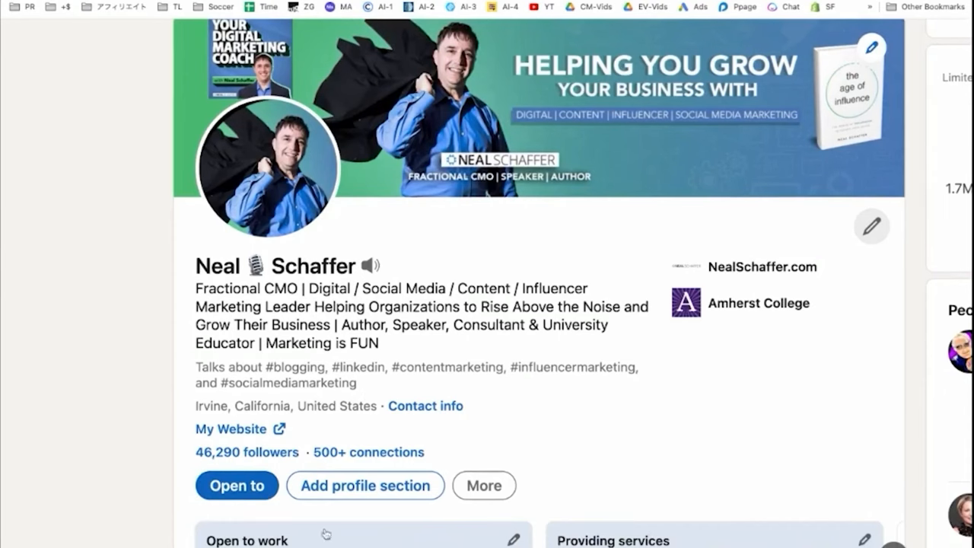
{"action": "mouse_move", "coordinate": [364, 405]}
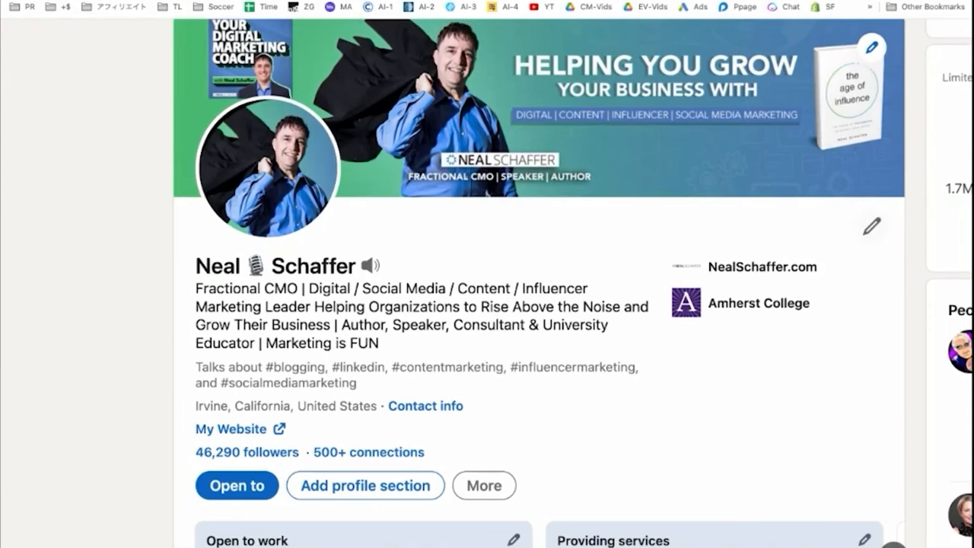
{"action": "scroll", "scroll_direction": "down", "scroll_amount": 3}
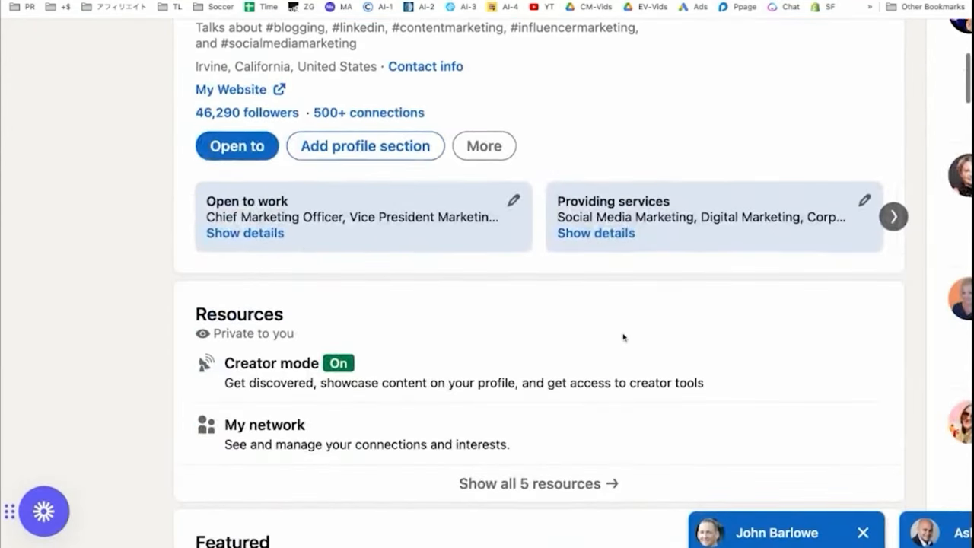
{"action": "scroll", "scroll_direction": "down", "scroll_amount": 3}
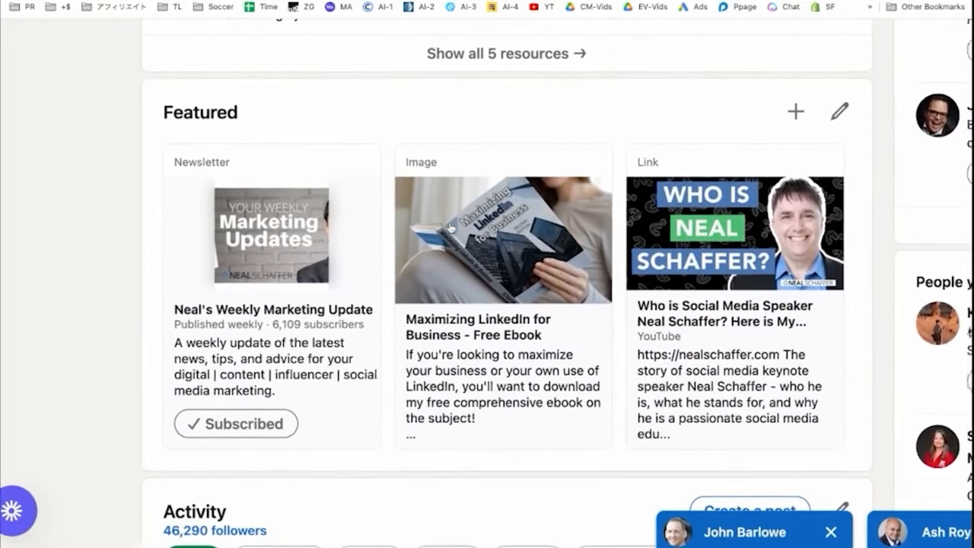
{"action": "scroll", "scroll_direction": "down", "scroll_amount": 3}
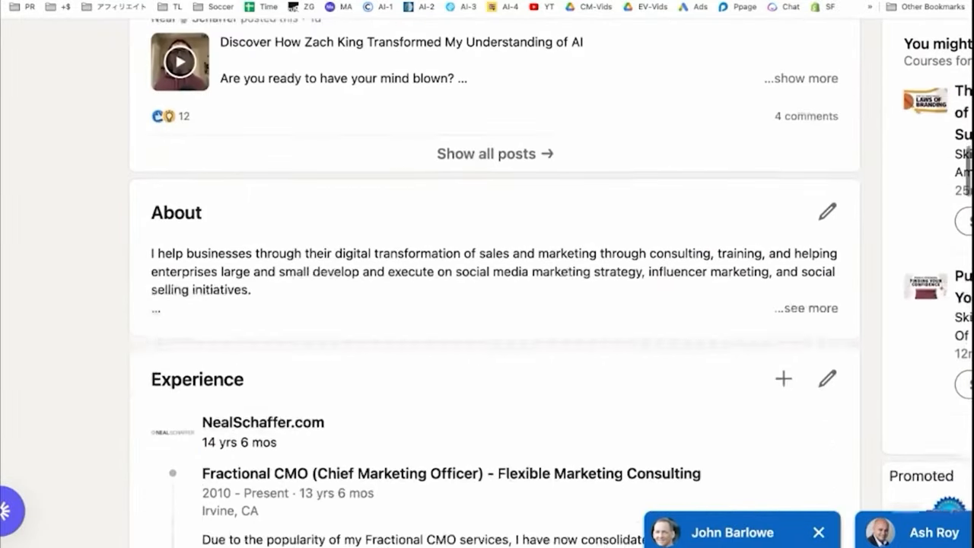
{"action": "scroll", "scroll_direction": "down", "scroll_amount": 3}
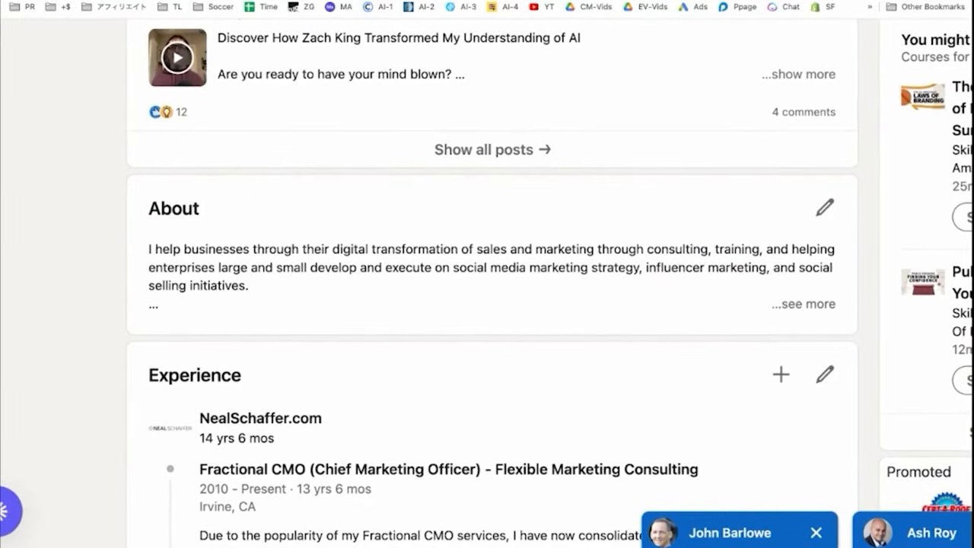
{"action": "mouse_move", "coordinate": [380, 234]}
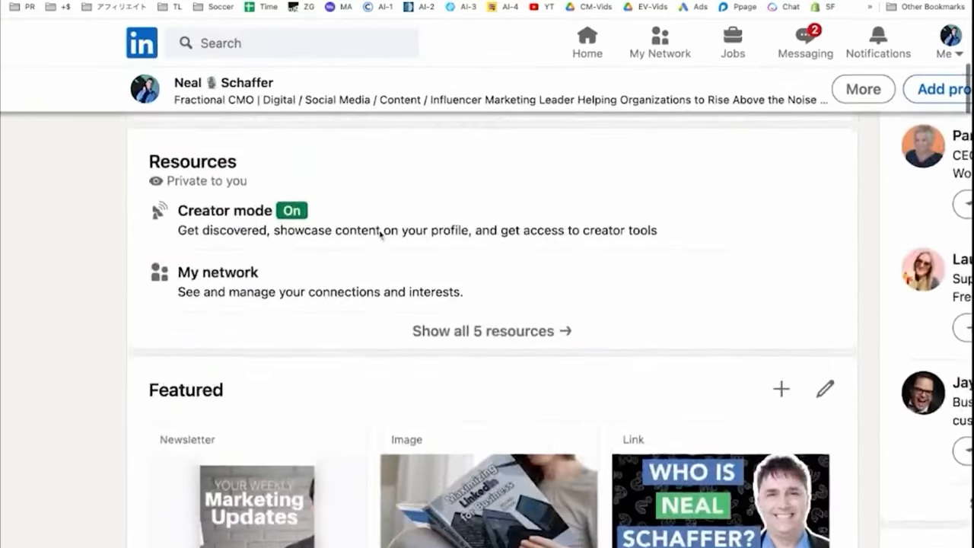
{"action": "scroll", "scroll_direction": "down", "scroll_amount": 3}
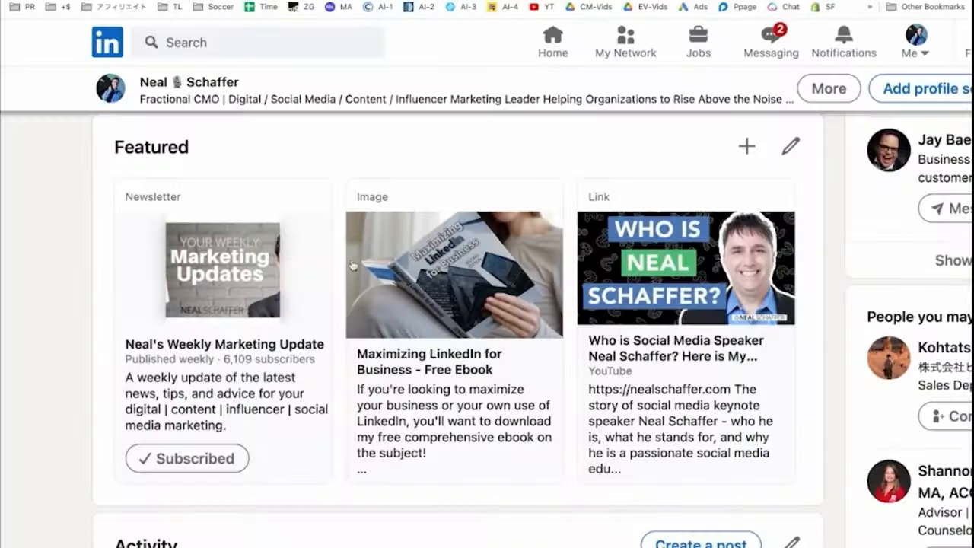
{"action": "mouse_move", "coordinate": [715, 242]}
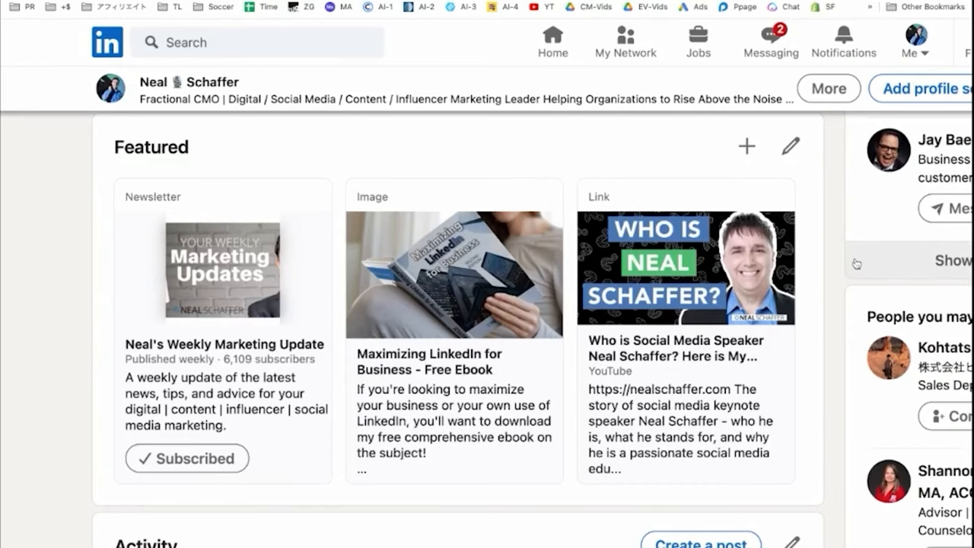
{"action": "scroll", "scroll_direction": "up", "scroll_amount": 3}
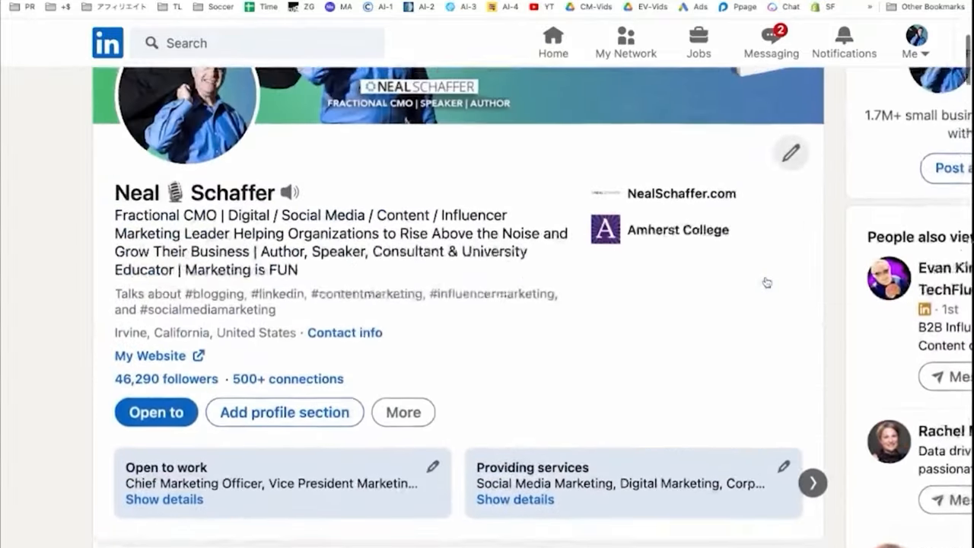
{"action": "scroll", "scroll_direction": "down", "scroll_amount": 3}
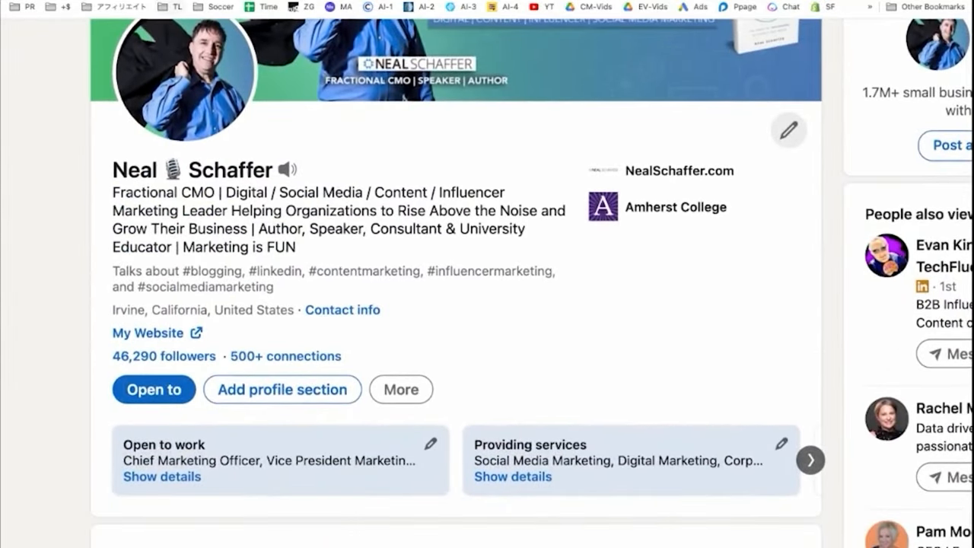
Step: Scroll through Deb Gabor's Highlights and Featured sections on her profile
{"action": "scroll", "scroll_direction": "down", "scroll_amount": 3}
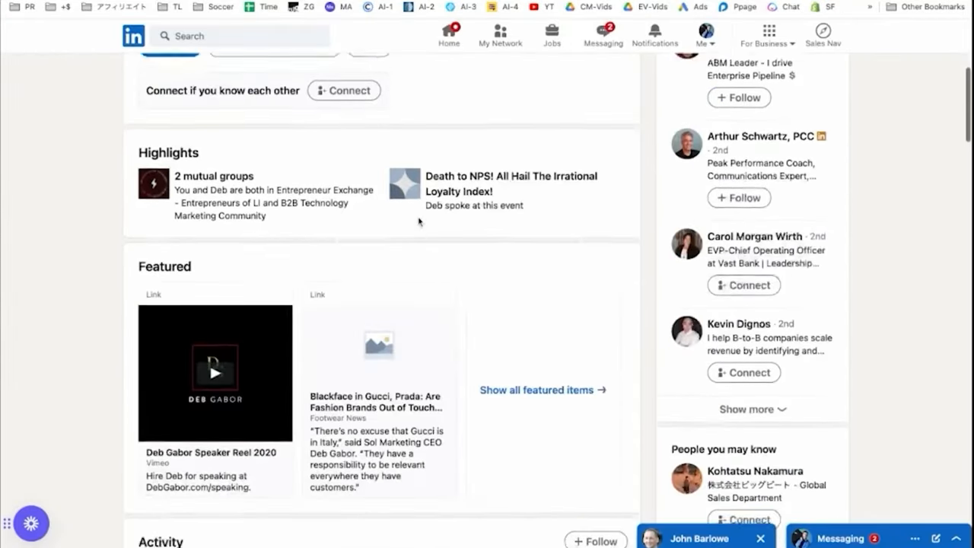
{"action": "scroll", "scroll_direction": "up", "scroll_amount": 3}
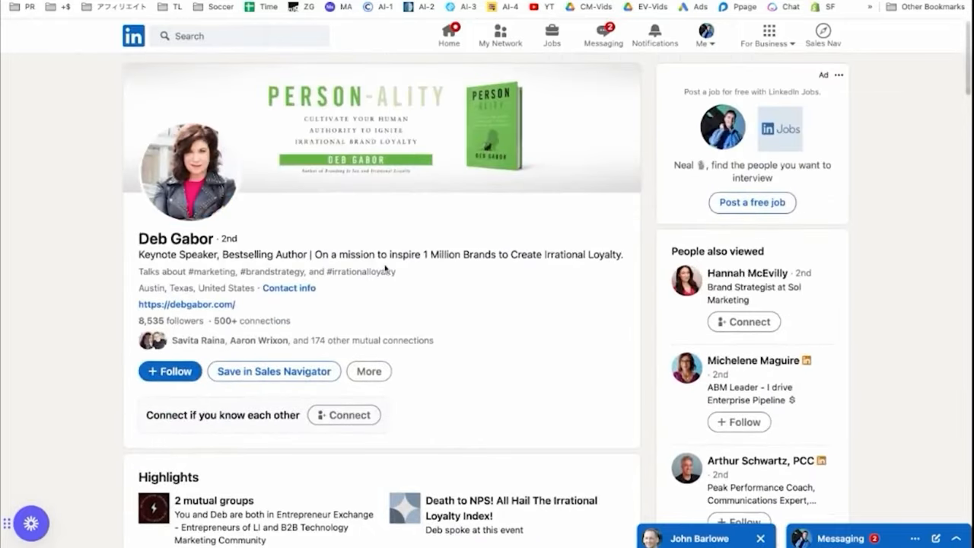
{"action": "scroll", "scroll_direction": "down", "scroll_amount": 3}
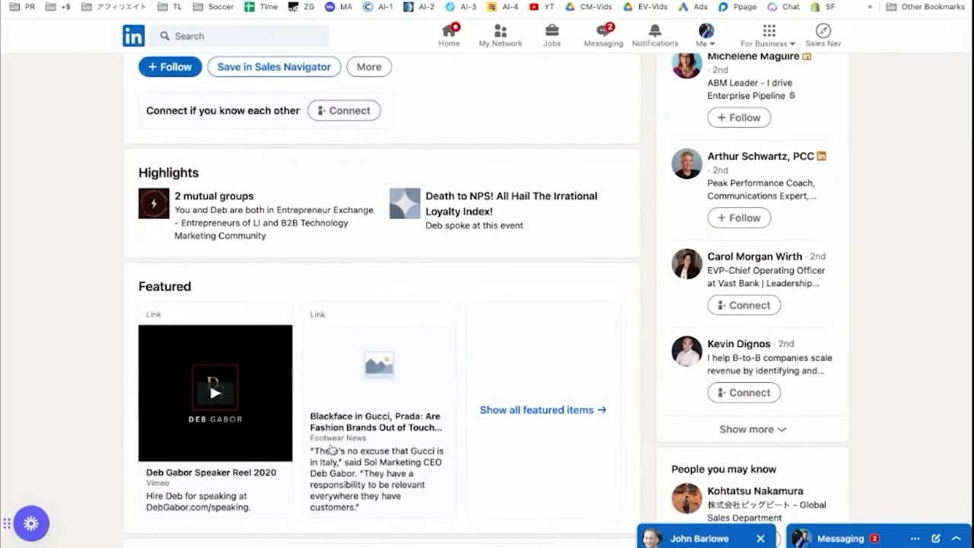
{"action": "scroll", "scroll_direction": "up", "scroll_amount": 3}
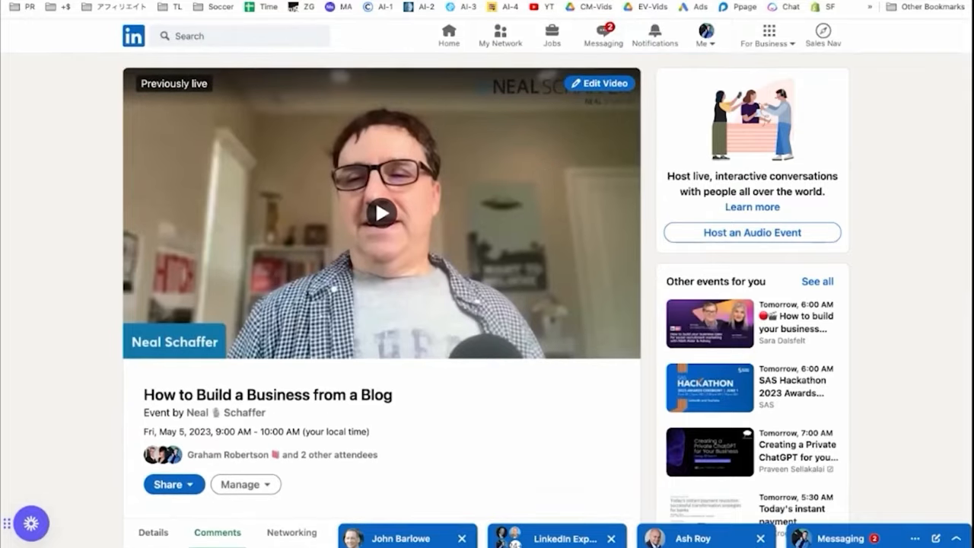
{"action": "scroll", "scroll_direction": "down", "scroll_amount": 3}
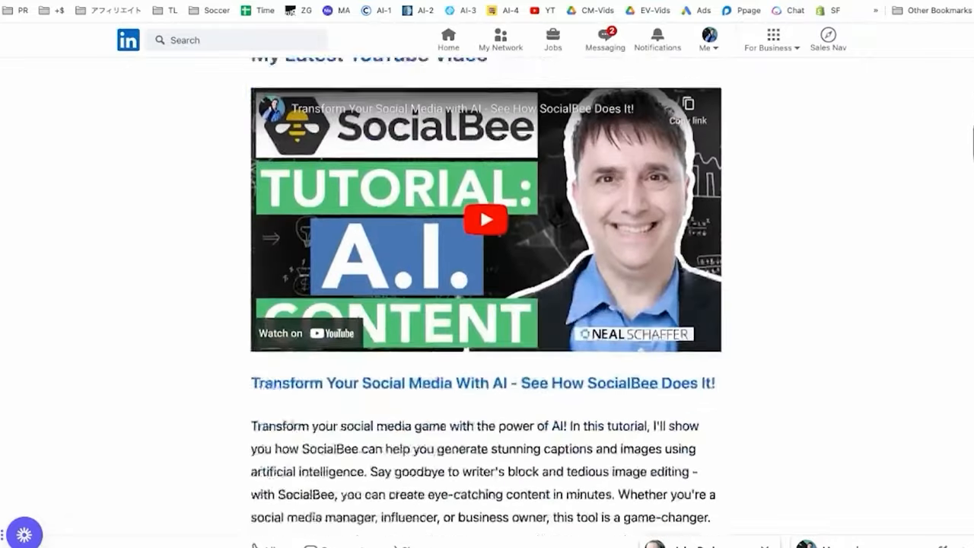
Step: Scroll the newsletter article down to the embedded YouTube video about AI social media content
{"action": "scroll", "scroll_direction": "down", "scroll_amount": 3}
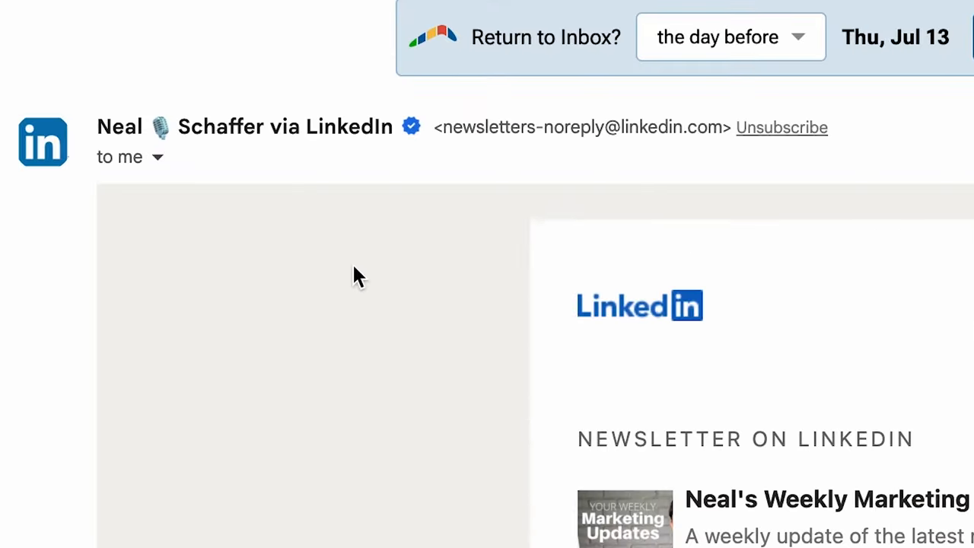
{"action": "mouse_move", "coordinate": [327, 432]}
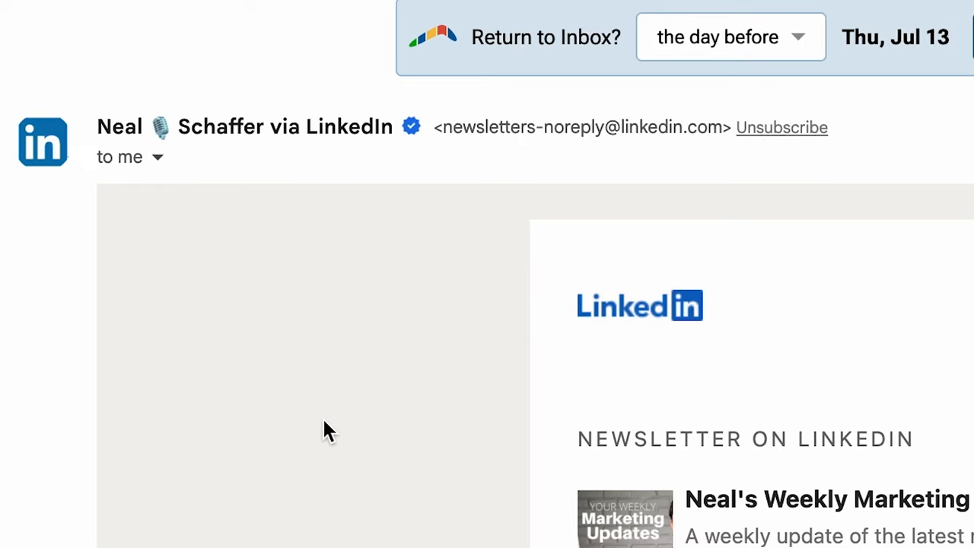
Step: Scroll the Gmail newsletter email down to the Influencer Marketing article preview
{"action": "scroll", "scroll_direction": "down", "scroll_amount": 3}
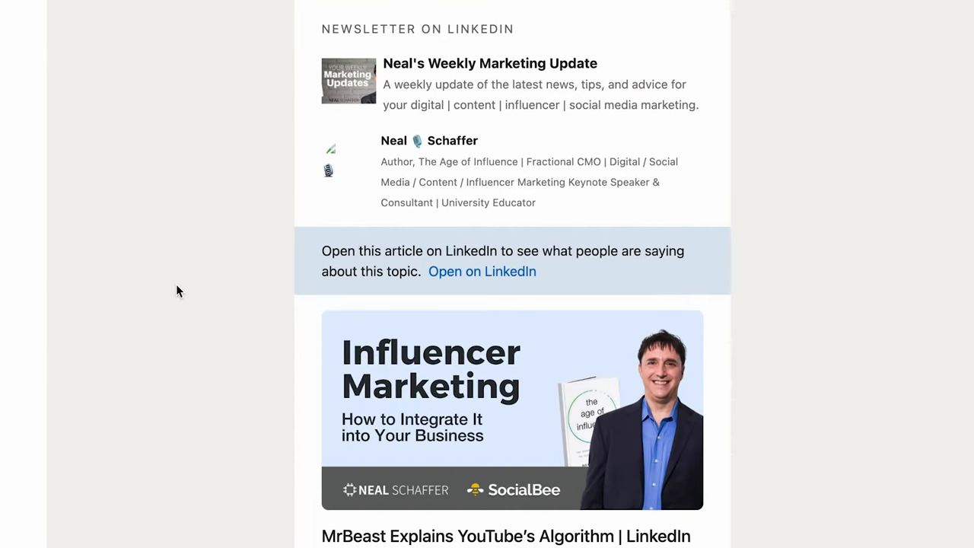
{"action": "scroll", "scroll_direction": "down", "scroll_amount": 3}
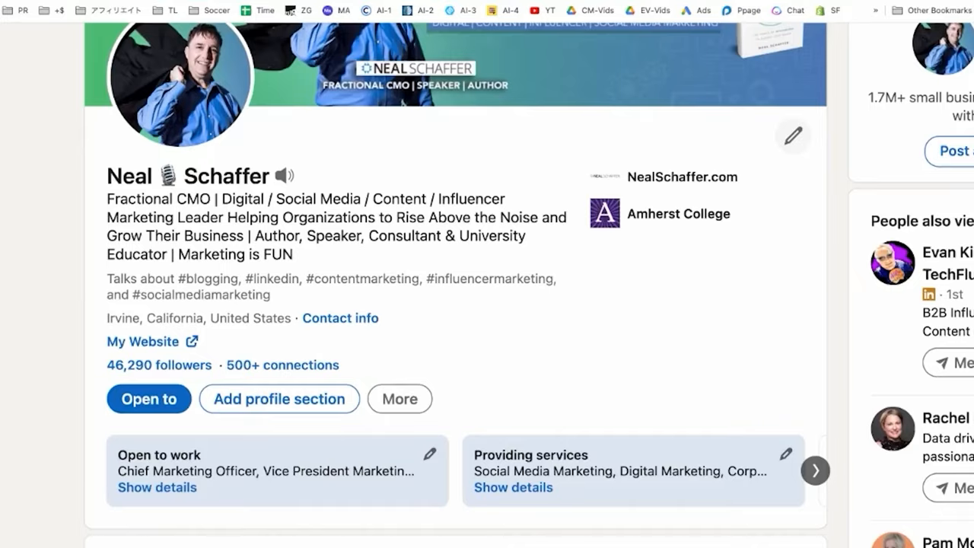
{"action": "scroll", "scroll_direction": "down", "scroll_amount": 3}
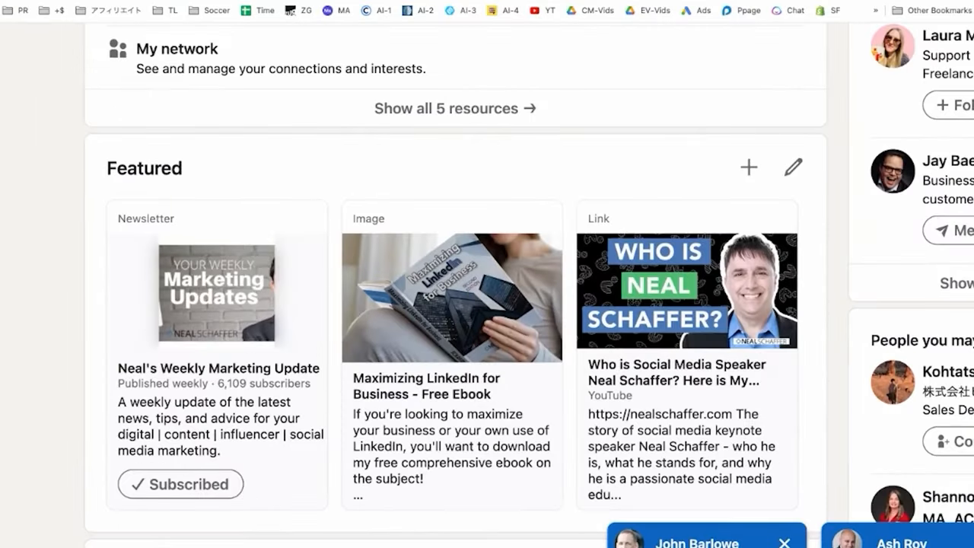
{"action": "mouse_move", "coordinate": [402, 237]}
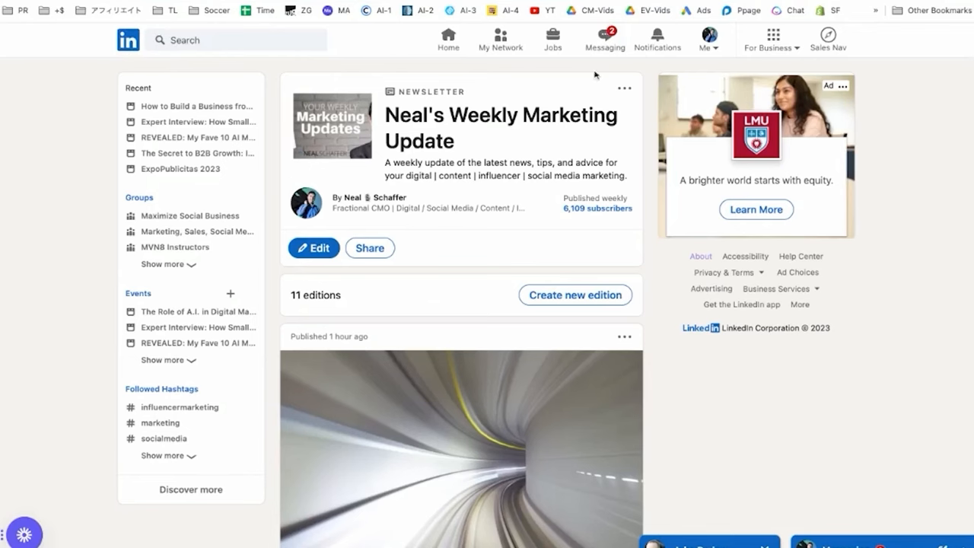
Step: Start a new article from Home, publish as the personal profile, with 'nlnk' in the body
{"action": "left_click", "coordinate": [448, 40]}
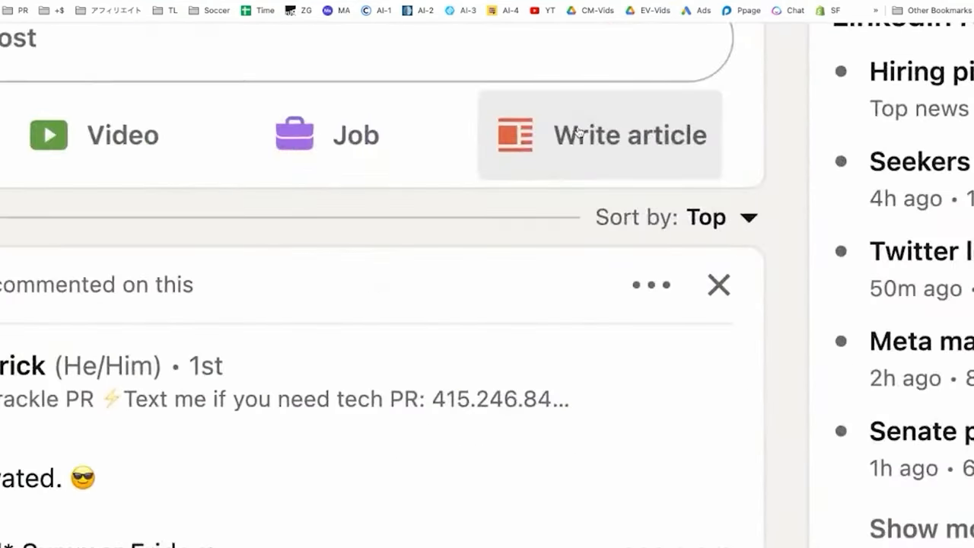
{"action": "left_click", "coordinate": [600, 134]}
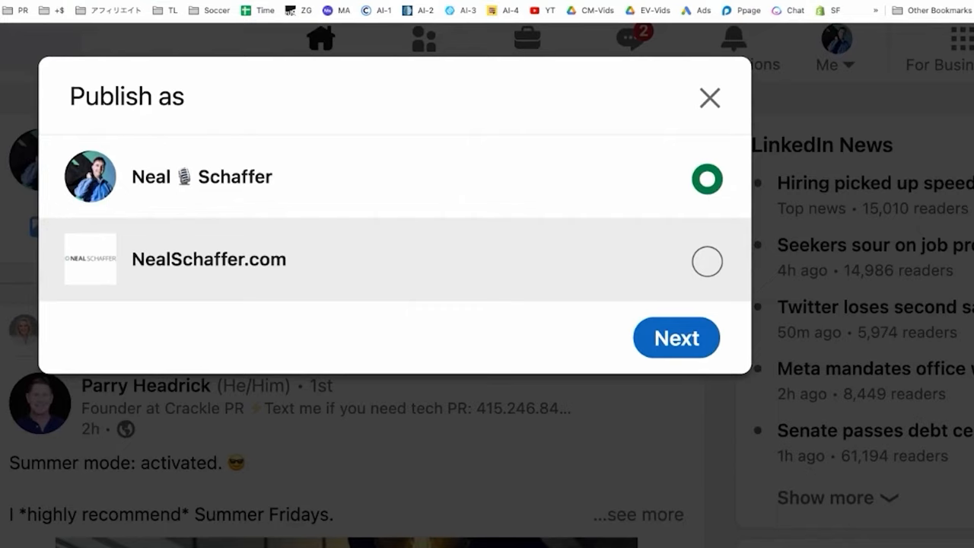
{"action": "left_click", "coordinate": [676, 338]}
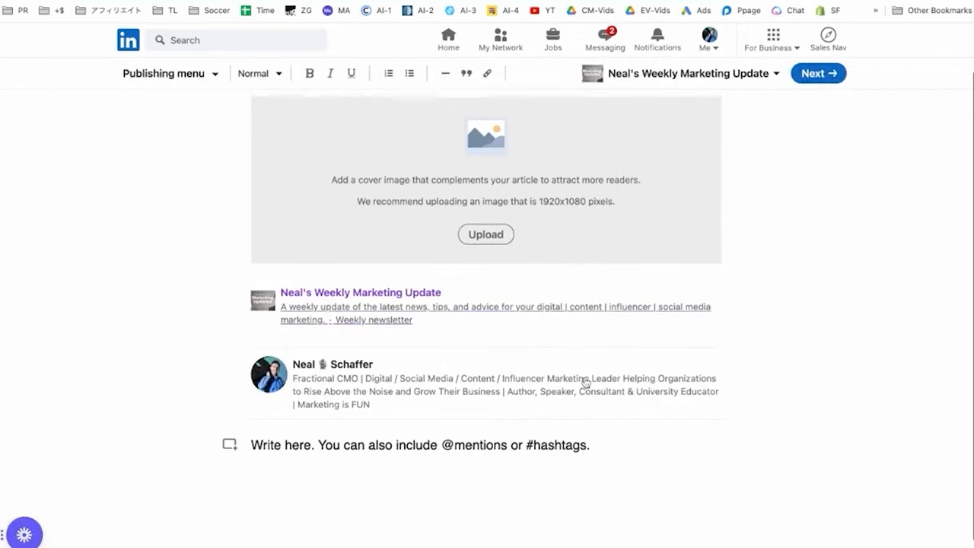
{"action": "type", "text": "nlnk"}
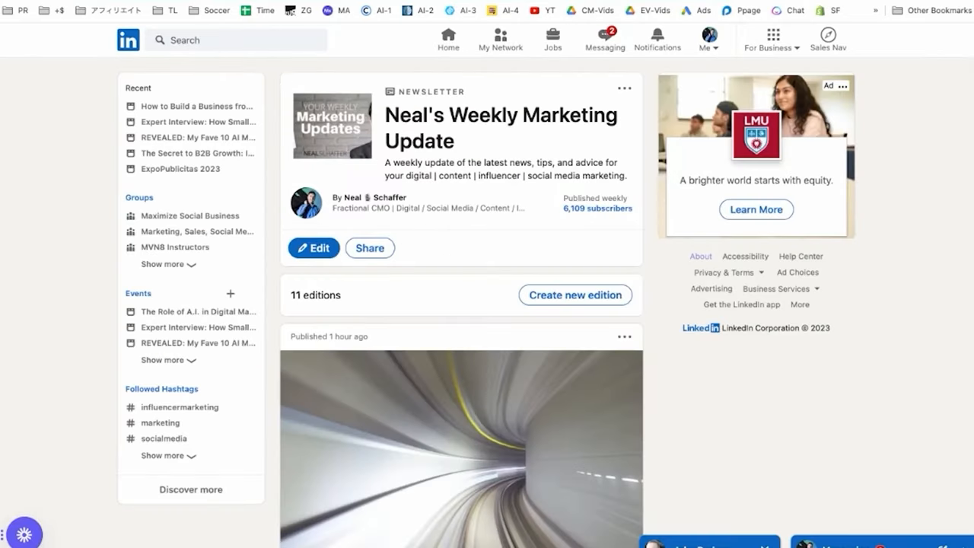
{"action": "scroll", "scroll_direction": "down", "scroll_amount": 3}
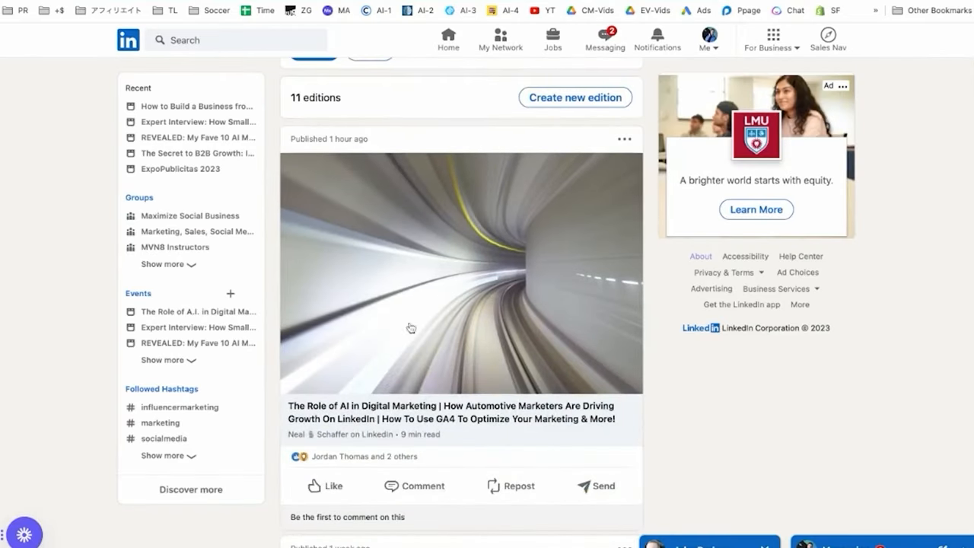
{"action": "mouse_move", "coordinate": [405, 414]}
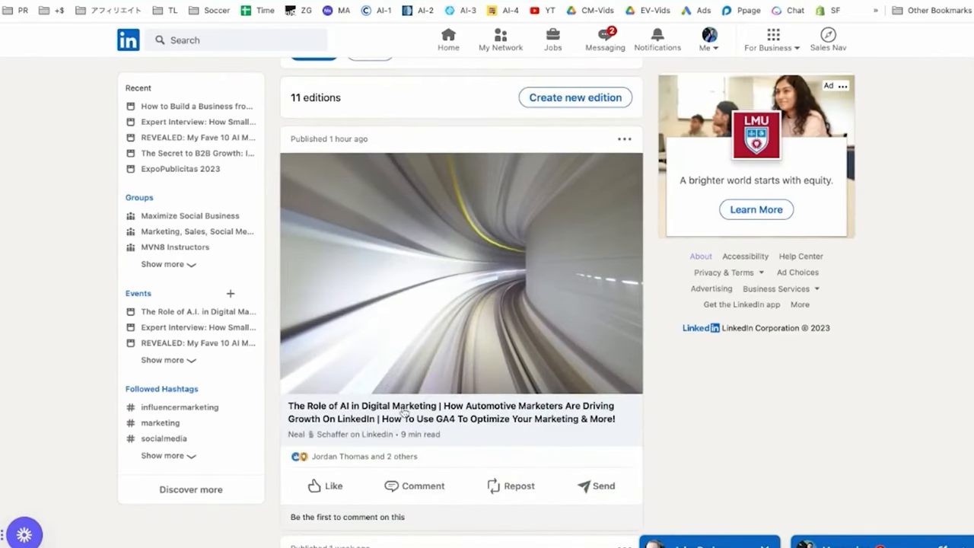
{"action": "mouse_move", "coordinate": [271, 332]}
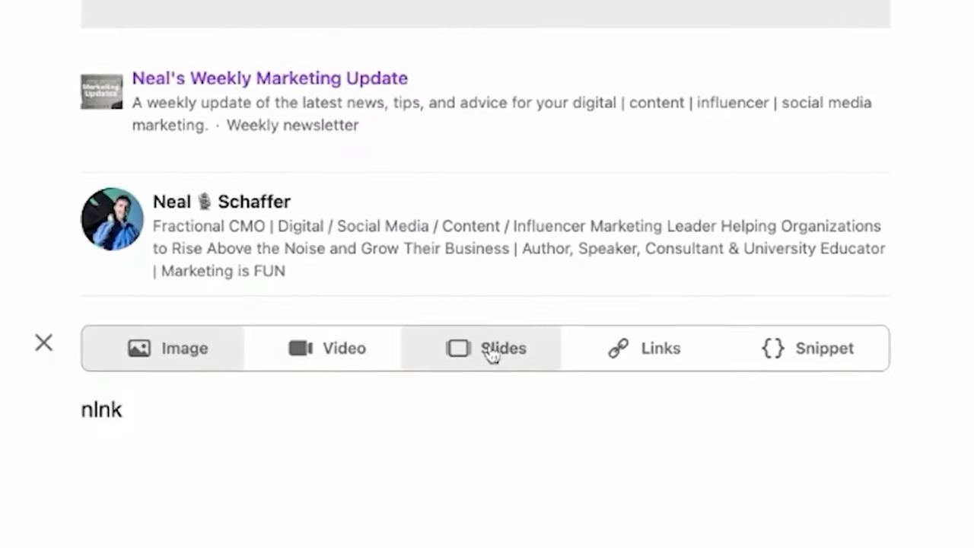
{"action": "left_click", "coordinate": [184, 347]}
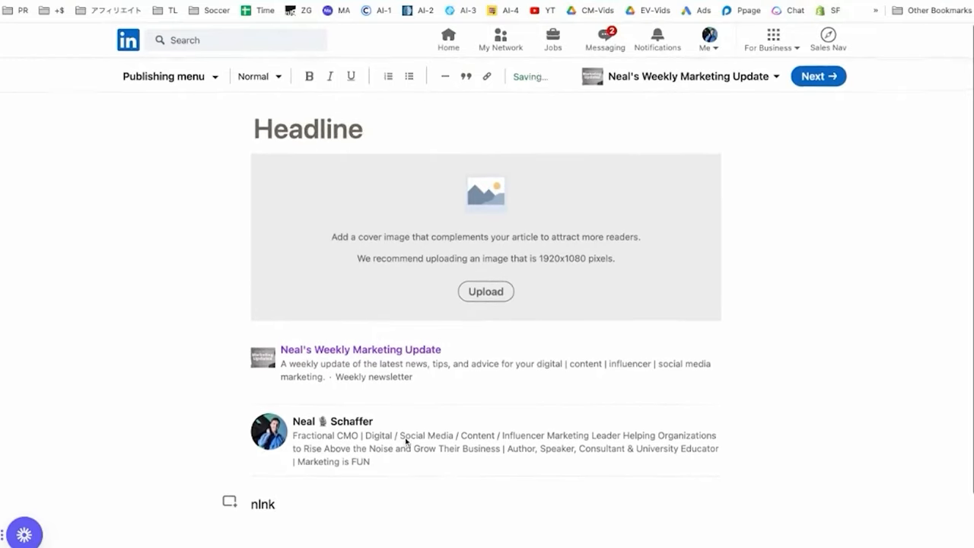
Step: Headline the draft 'wefewf;ew', advance to the Share step, then close it and discard the draft
{"action": "left_click", "coordinate": [817, 76]}
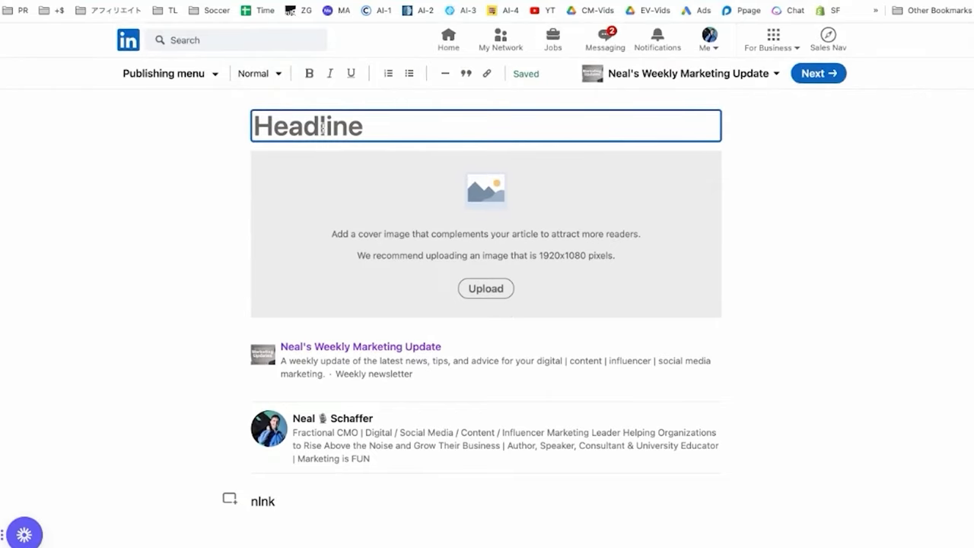
{"action": "type", "text": "wefewf;ew"}
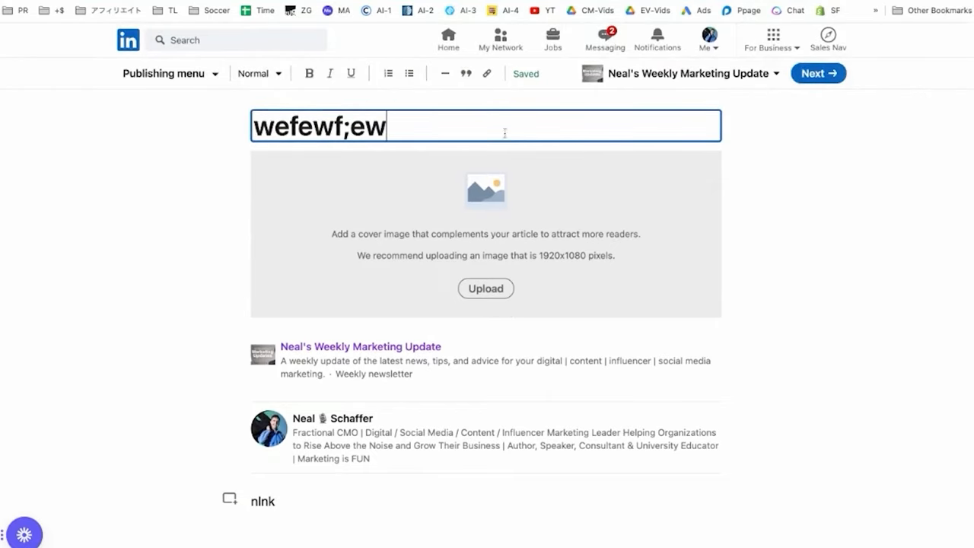
{"action": "left_click", "coordinate": [818, 73]}
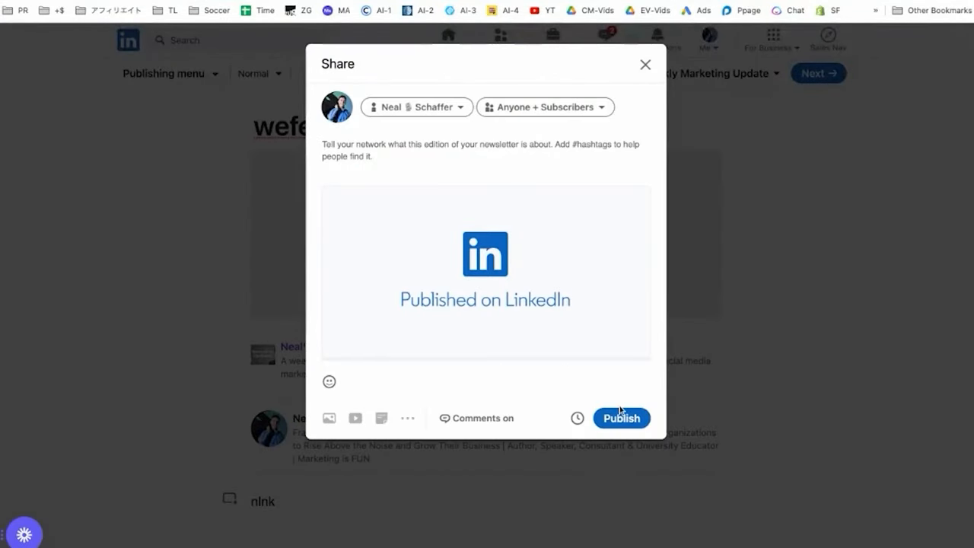
{"action": "mouse_move", "coordinate": [587, 372]}
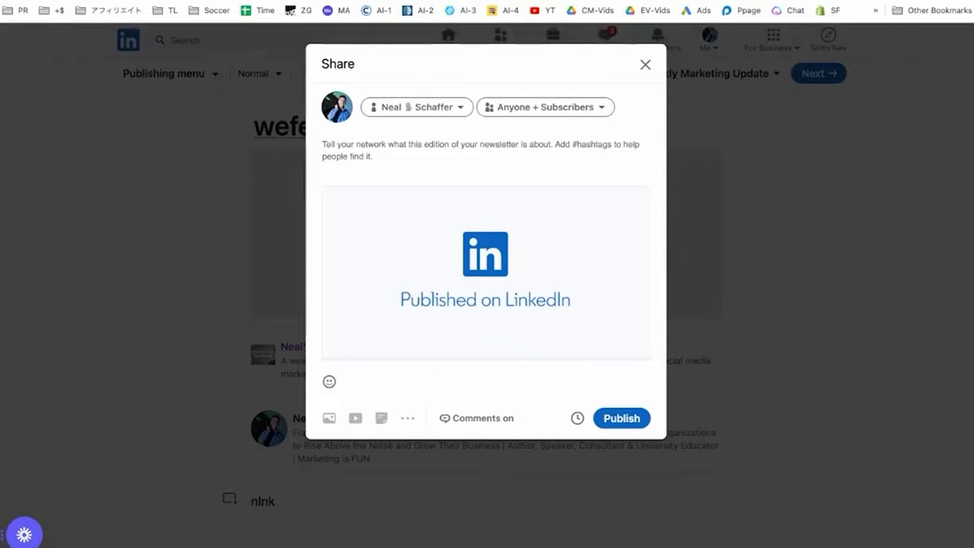
{"action": "left_click", "coordinate": [645, 64]}
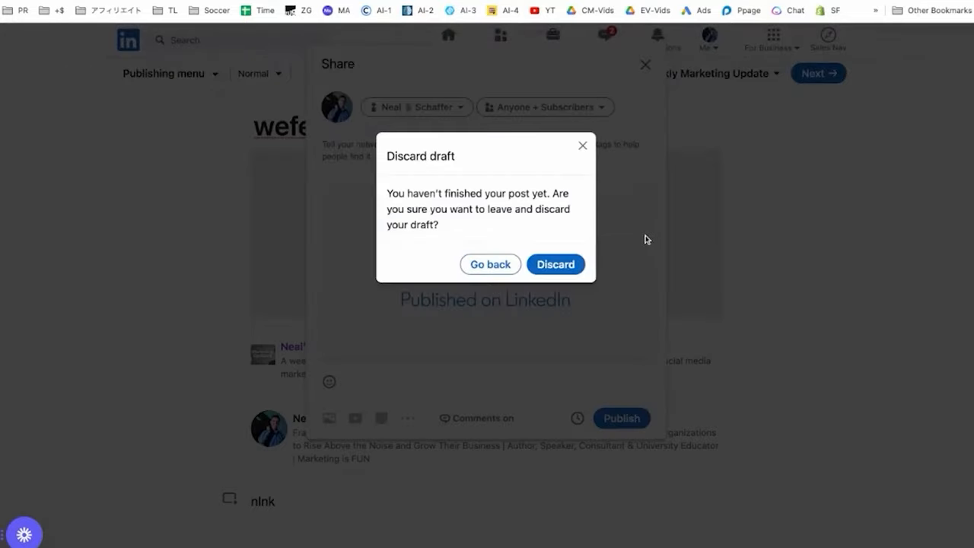
{"action": "left_click", "coordinate": [555, 265]}
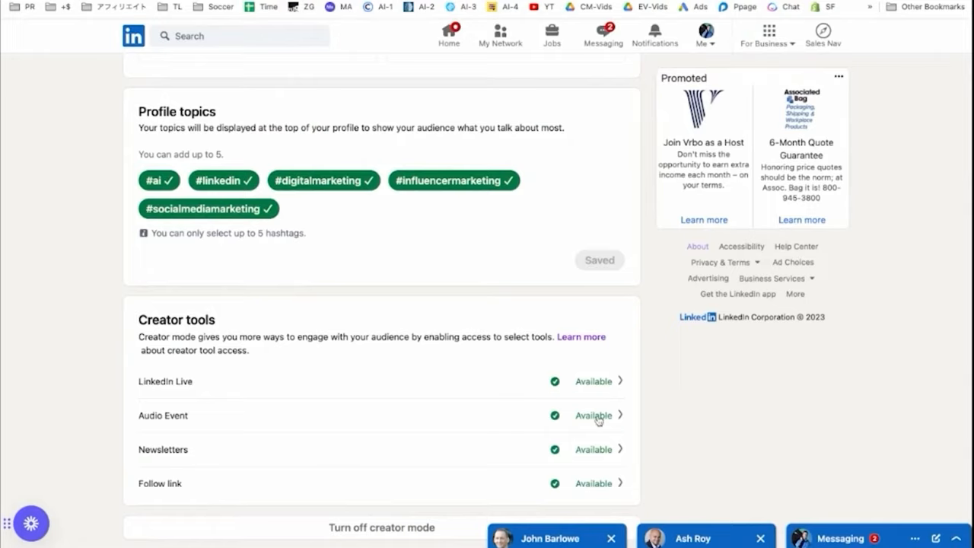
Step: Search LinkedIn for 'neal' to bring up people results
{"action": "type", "text": "neal"}
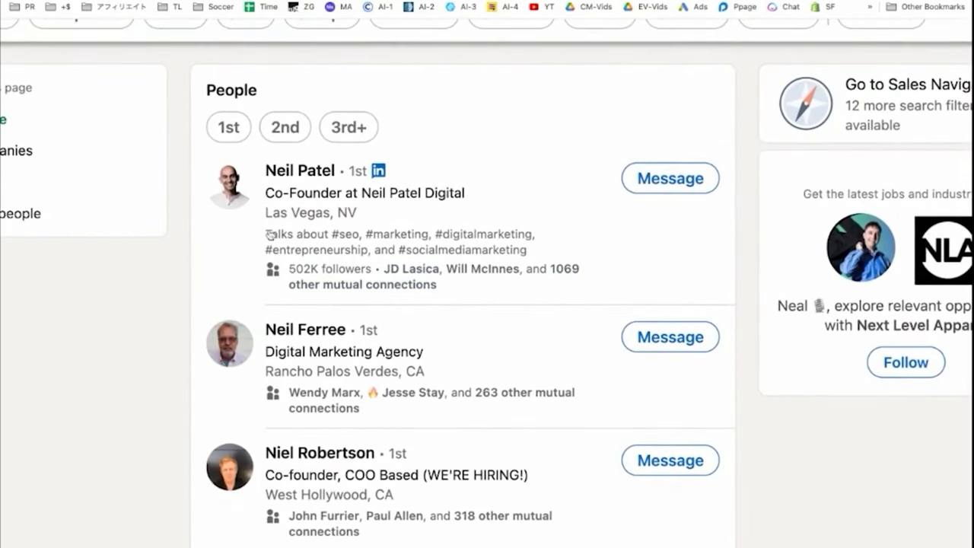
{"action": "mouse_move", "coordinate": [475, 253]}
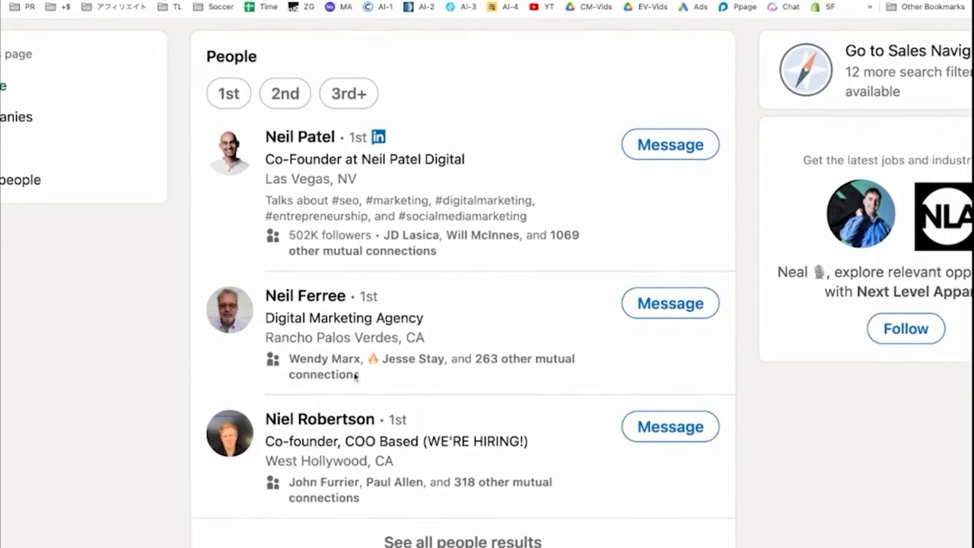
{"action": "mouse_move", "coordinate": [320, 418]}
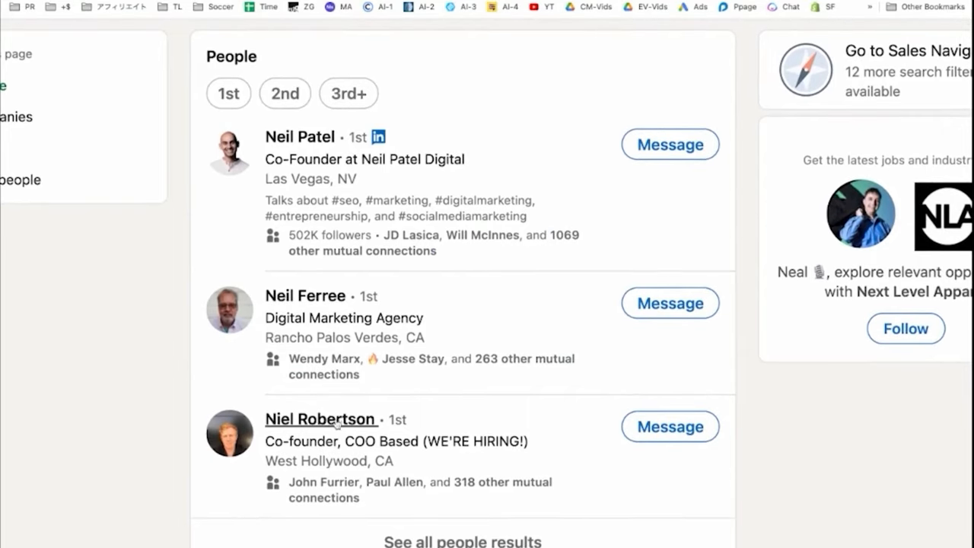
{"action": "scroll", "scroll_direction": "down", "scroll_amount": 3}
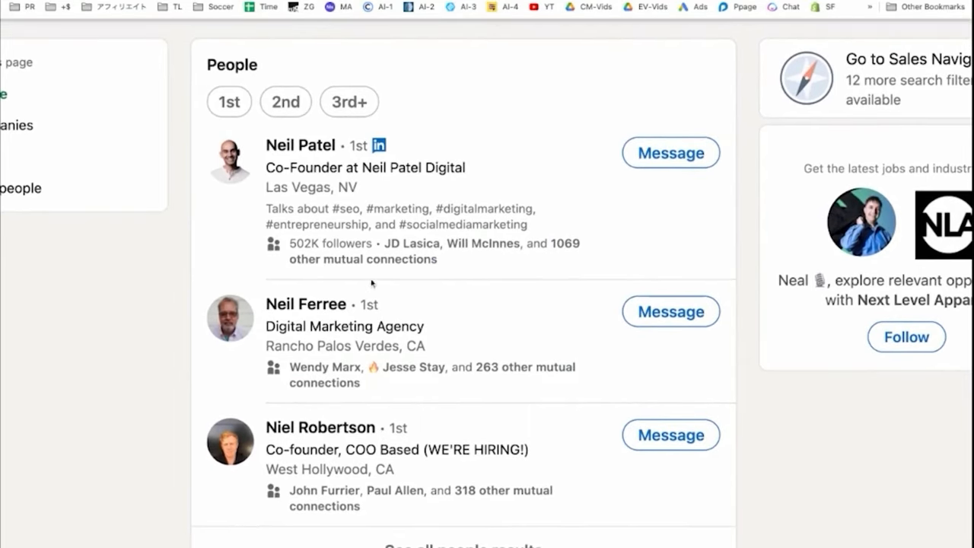
{"action": "mouse_move", "coordinate": [392, 231]}
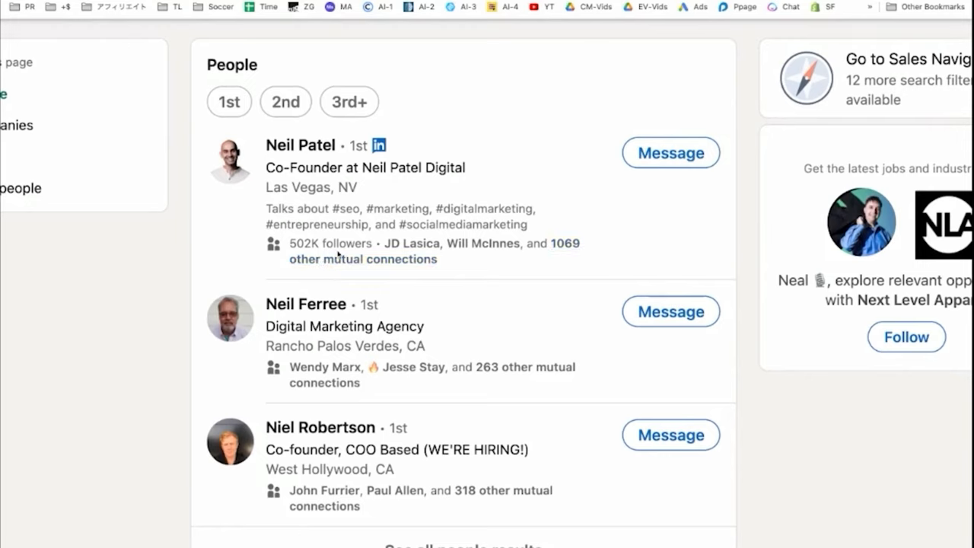
{"action": "mouse_move", "coordinate": [388, 229]}
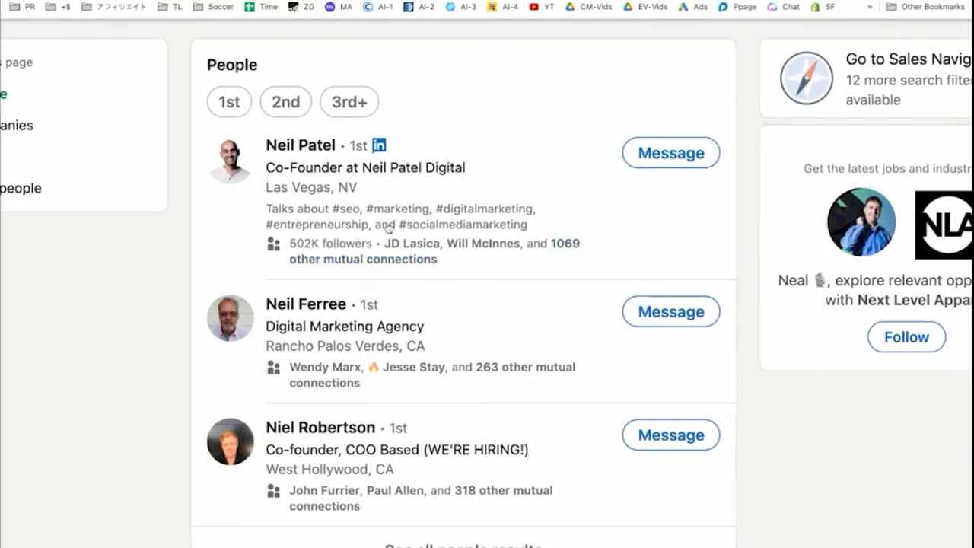